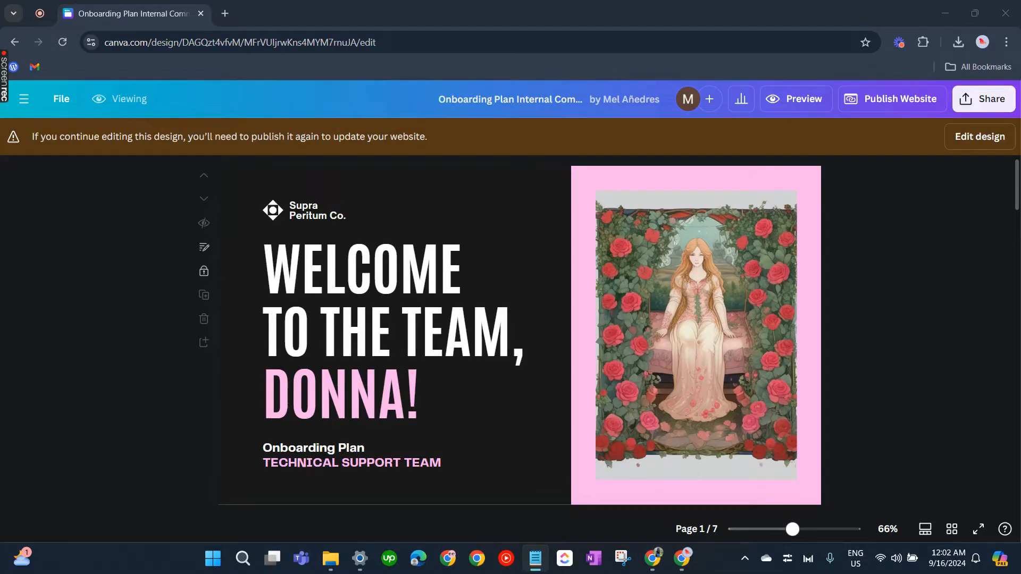
{"action": "mouse_move", "coordinate": [379, 176]}
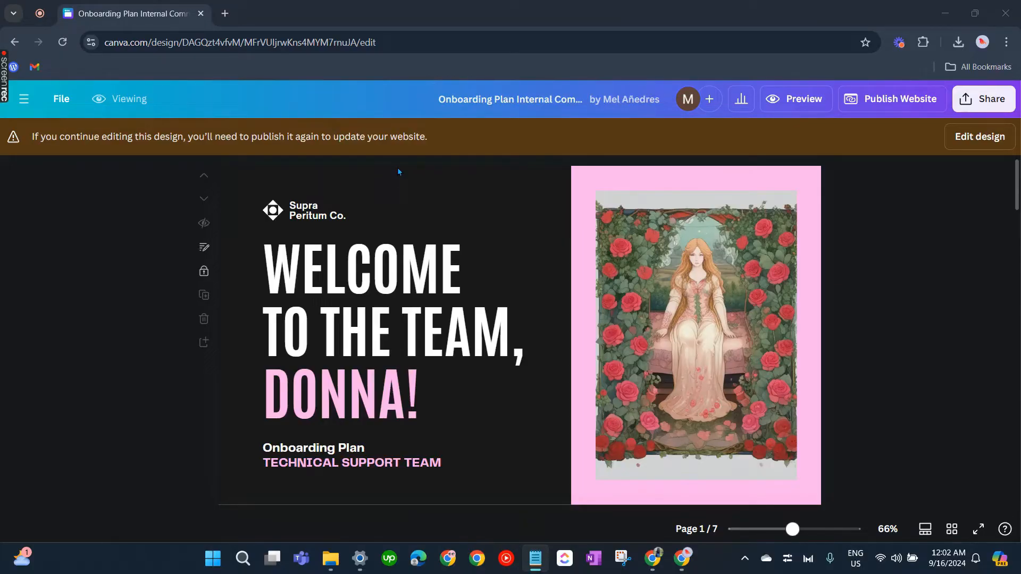
{"action": "mouse_move", "coordinate": [443, 147]}
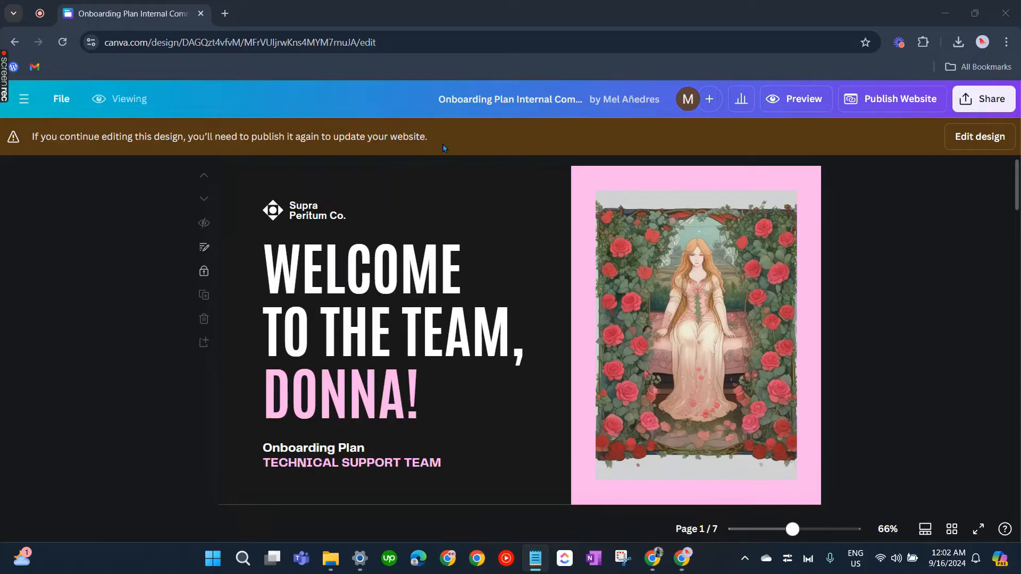
{"action": "mouse_move", "coordinate": [546, 243]}
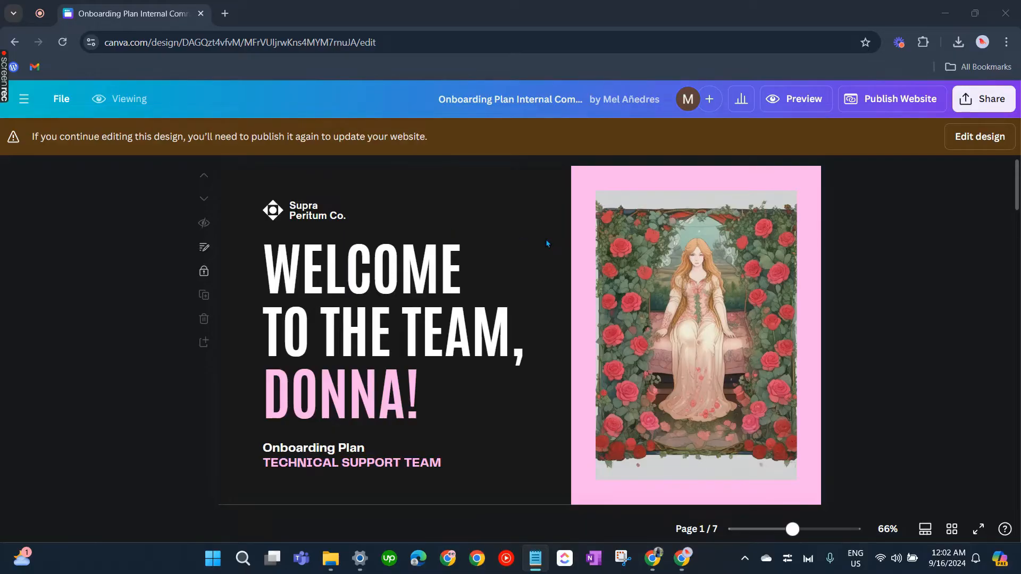
- Scroll the onboarding design past the welcome page to the Introduction section on page 2
{"action": "scroll", "scroll_direction": "down", "scroll_amount": 3}
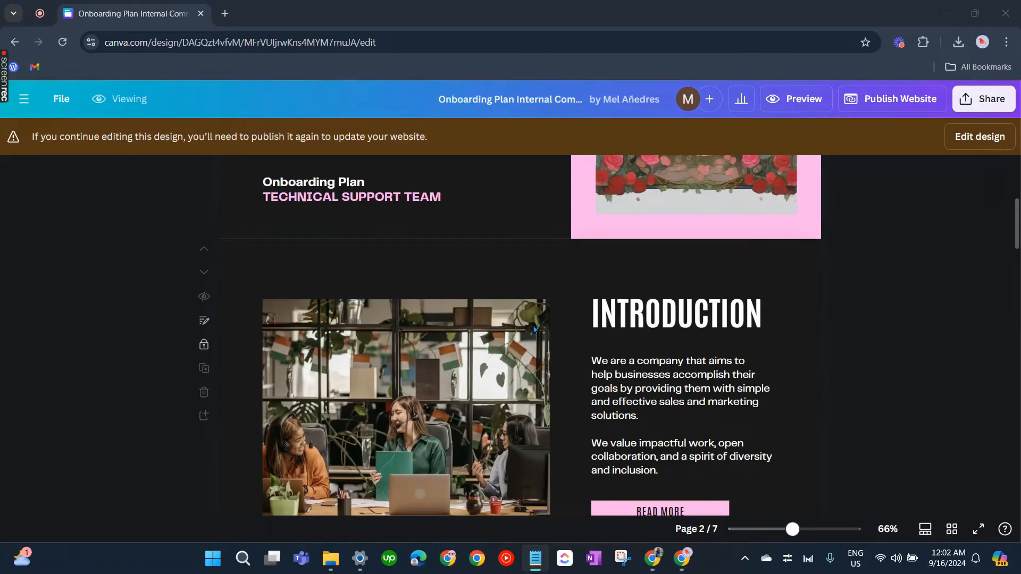
{"action": "scroll", "scroll_direction": "down", "scroll_amount": 3}
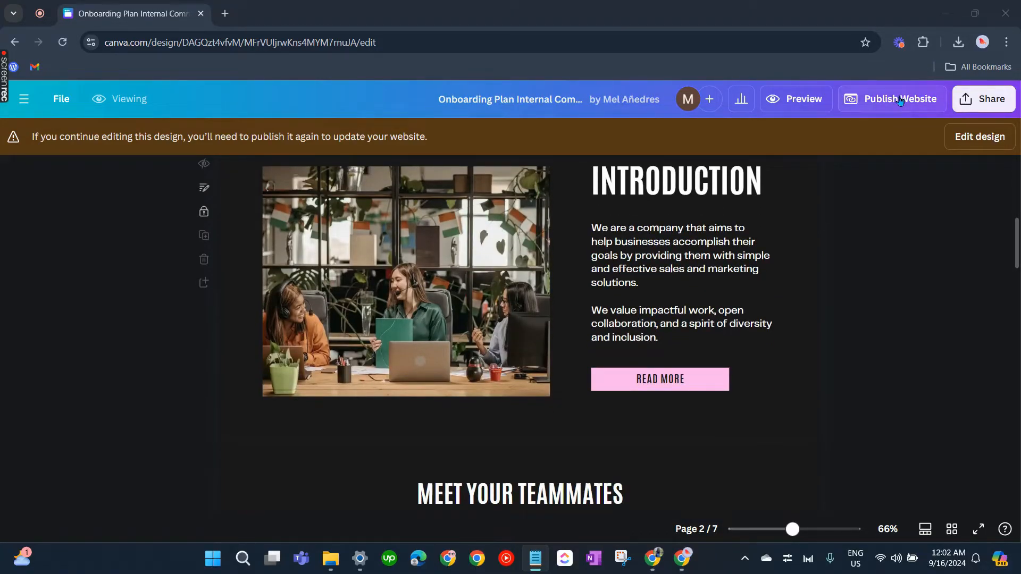
{"action": "mouse_move", "coordinate": [442, 140]}
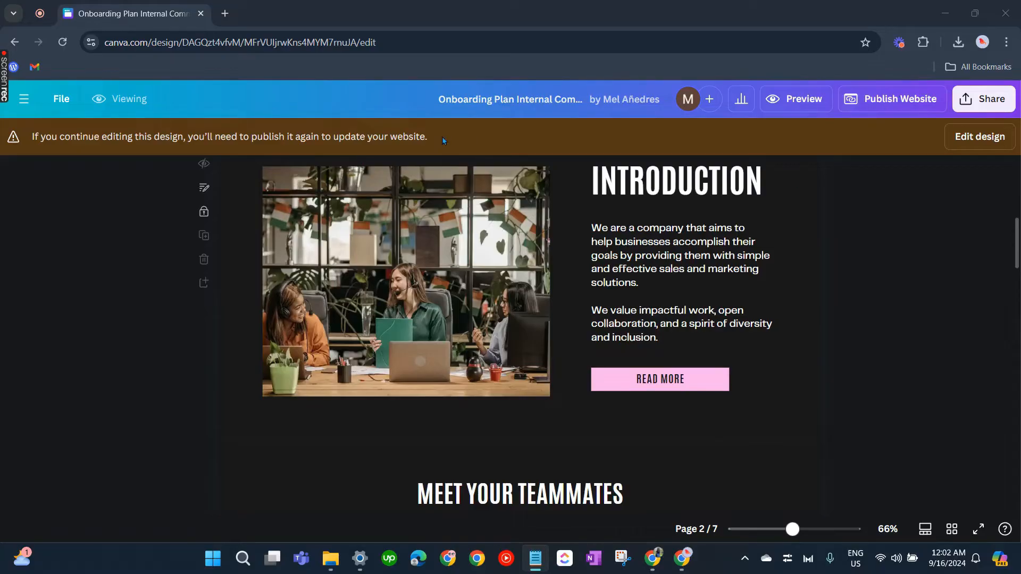
{"action": "mouse_move", "coordinate": [167, 145]}
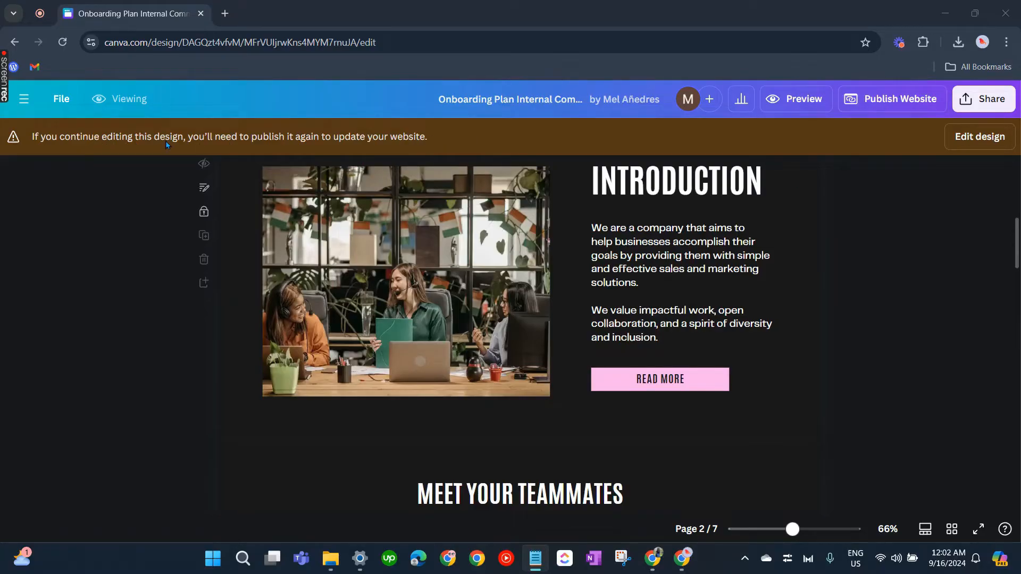
{"action": "mouse_move", "coordinate": [403, 140]}
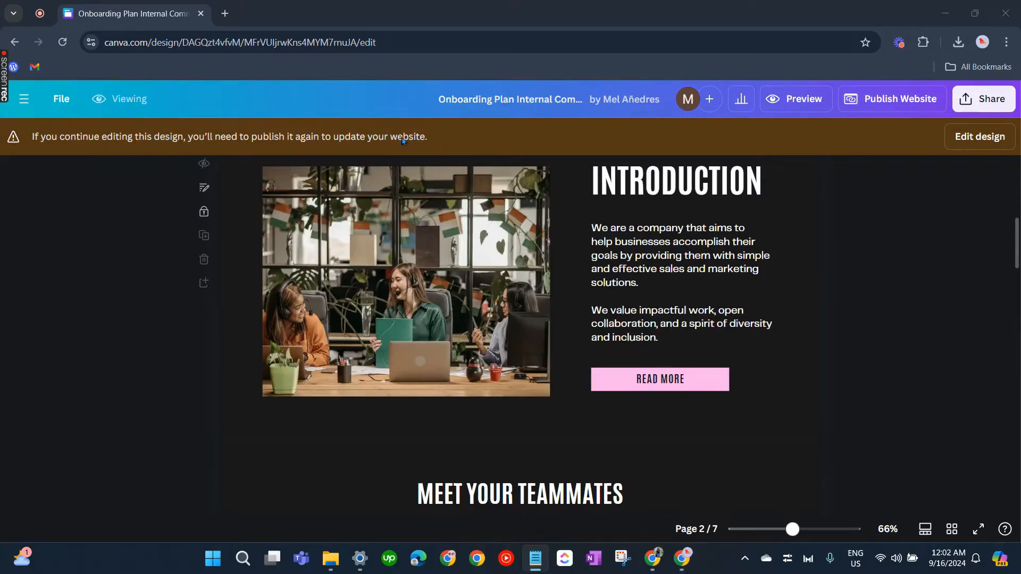
{"action": "mouse_move", "coordinate": [429, 139]}
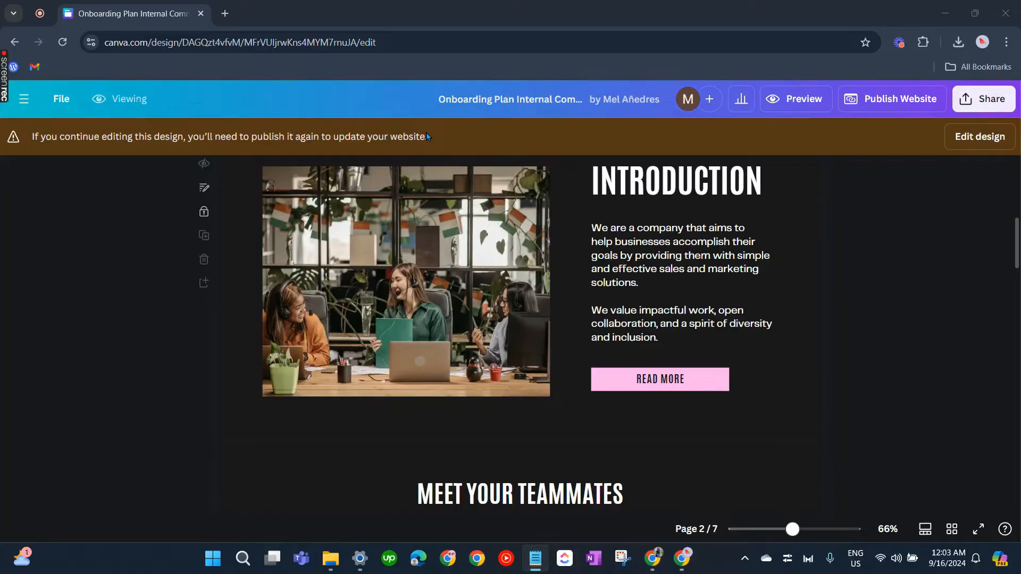
{"action": "mouse_move", "coordinate": [454, 144]}
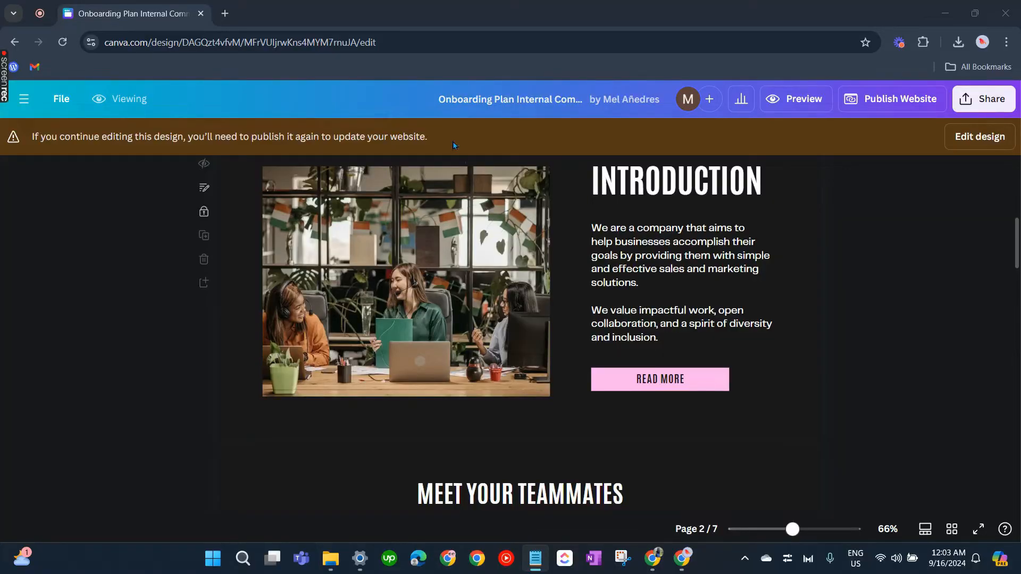
- Return the design to the welcome page and open Chrome Settings from the three-dot menu
{"action": "scroll", "scroll_direction": "up", "scroll_amount": 3}
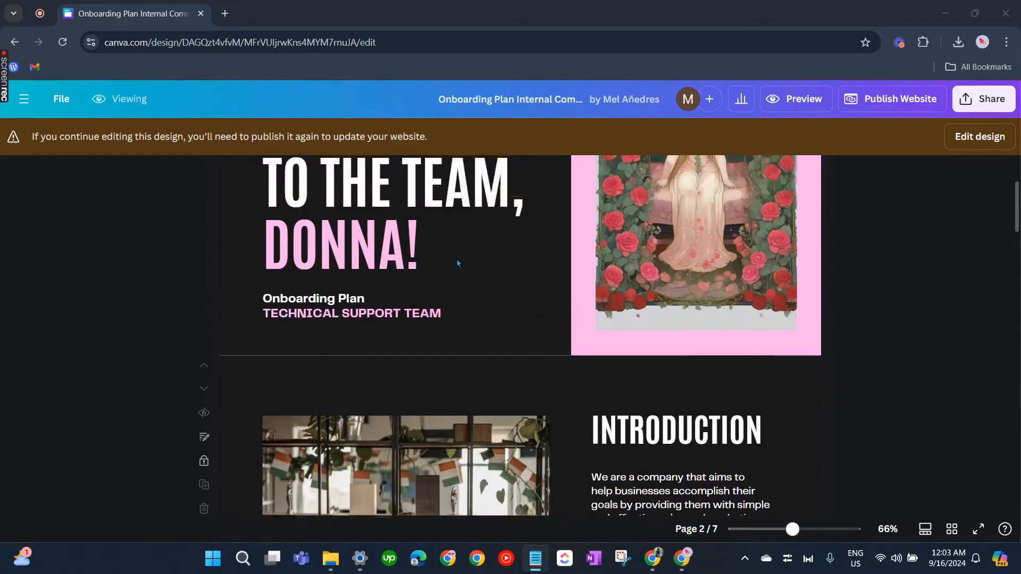
{"action": "scroll", "scroll_direction": "up", "scroll_amount": 3}
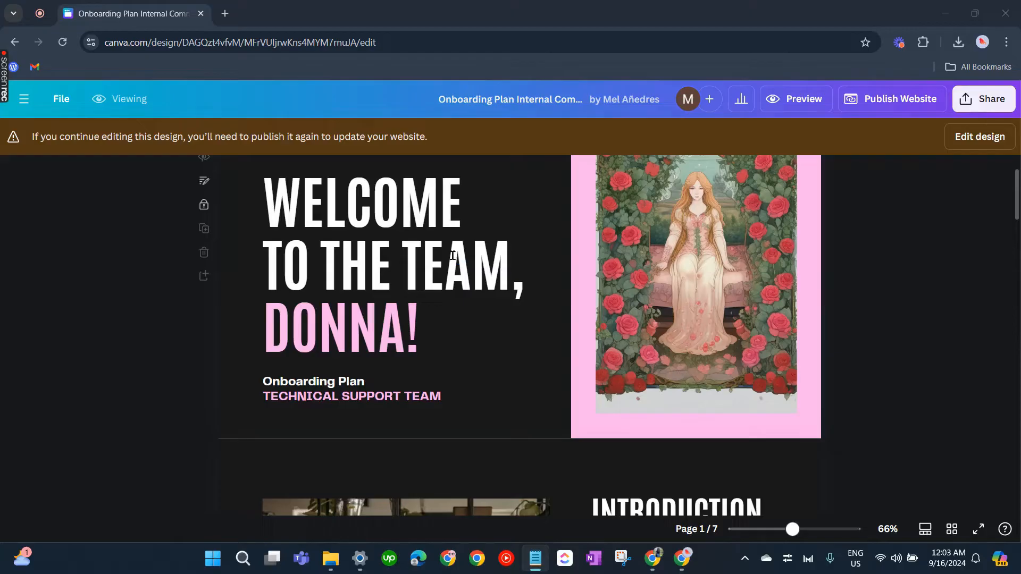
{"action": "mouse_move", "coordinate": [558, 194]}
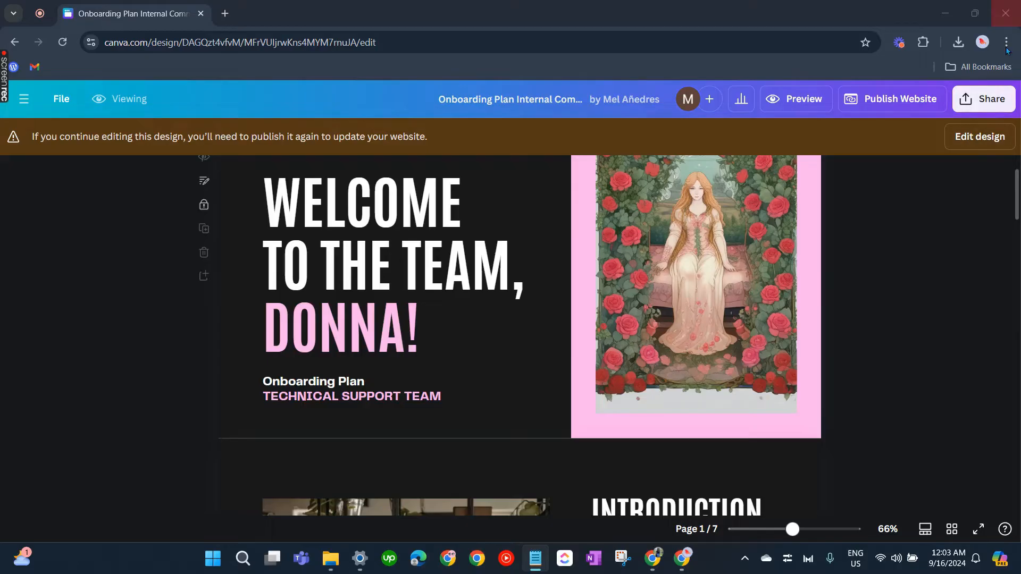
{"action": "left_click", "coordinate": [1006, 42]}
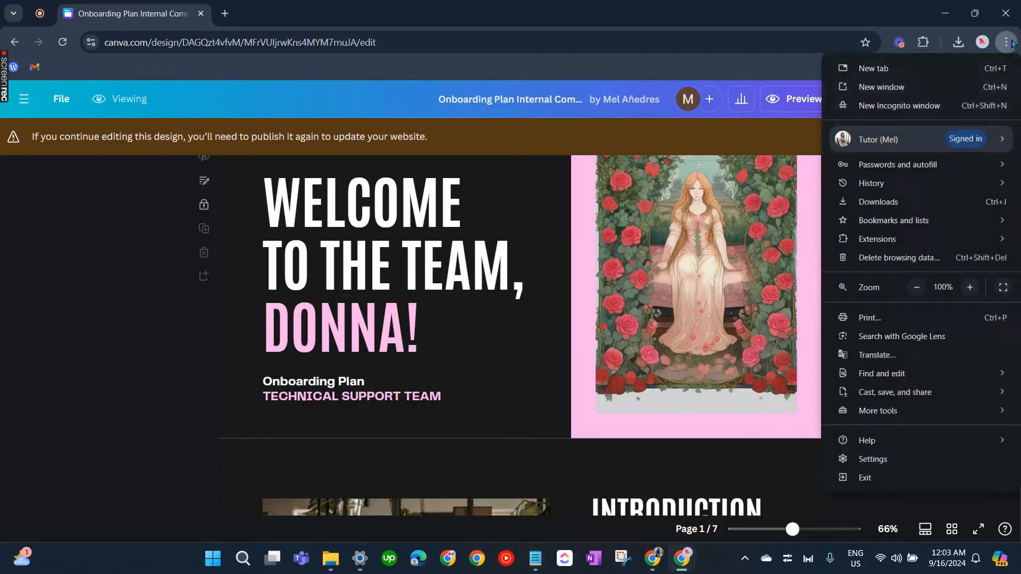
{"action": "mouse_move", "coordinate": [917, 449]}
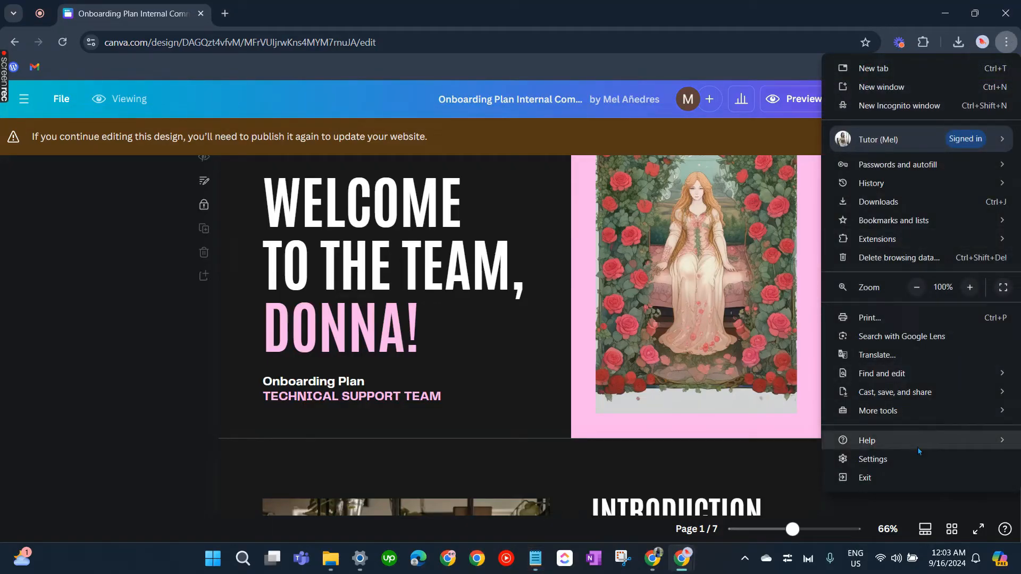
{"action": "left_click", "coordinate": [872, 458]}
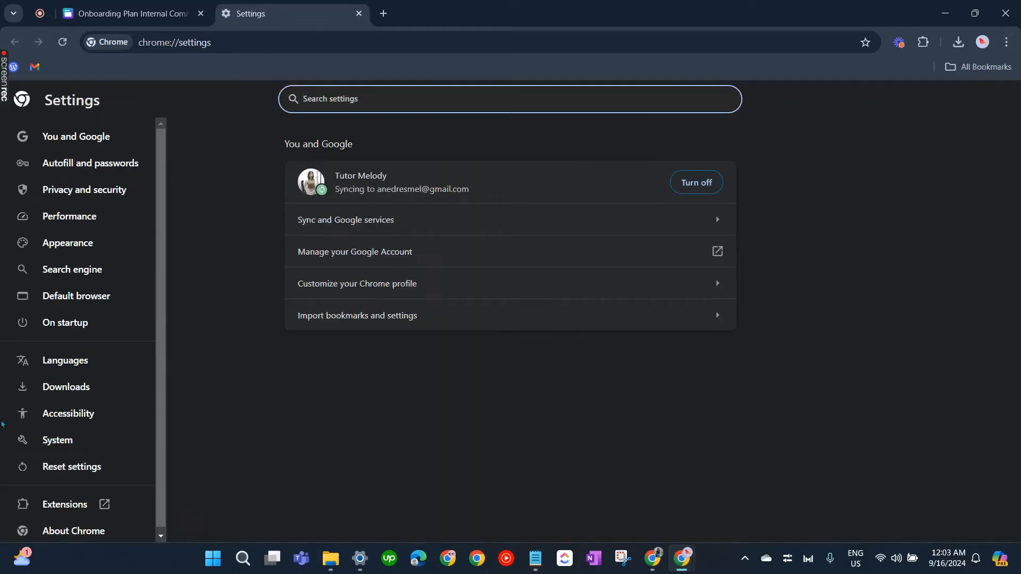
- Open Privacy and security to review the Delete browsing data options for history, cookies and cache
{"action": "left_click", "coordinate": [83, 189]}
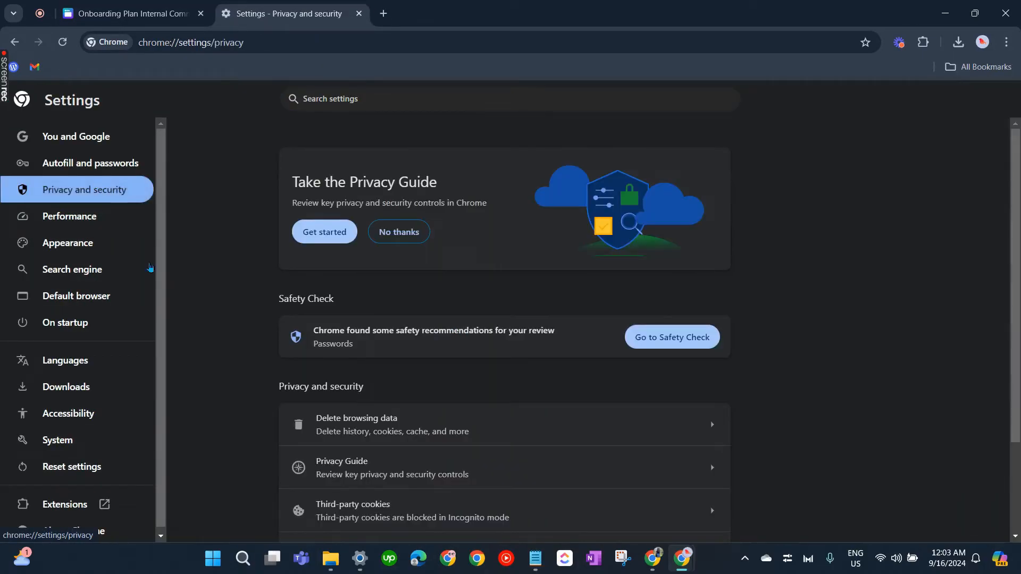
{"action": "scroll", "scroll_direction": "down", "scroll_amount": 3}
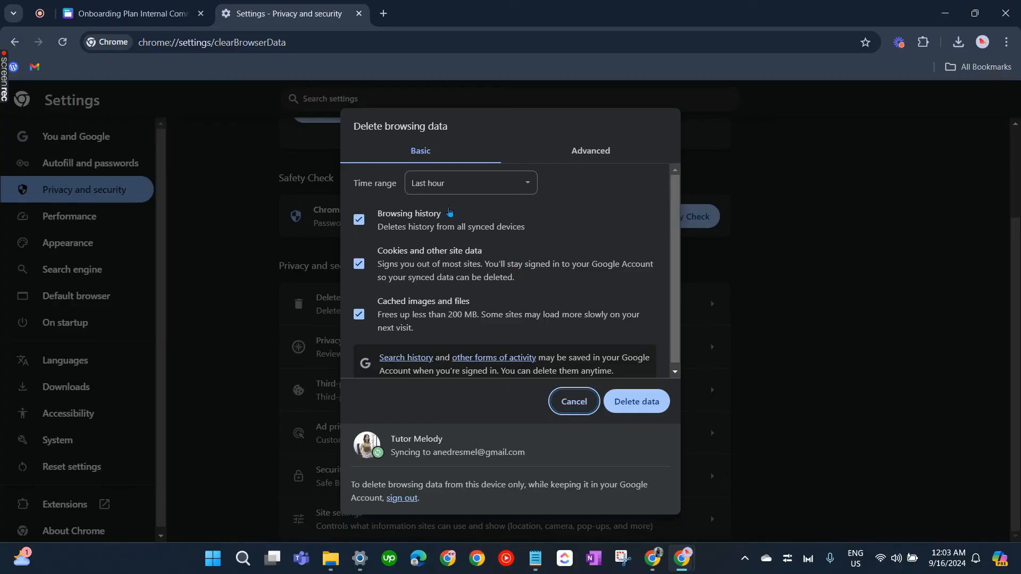
{"action": "mouse_move", "coordinate": [449, 208]}
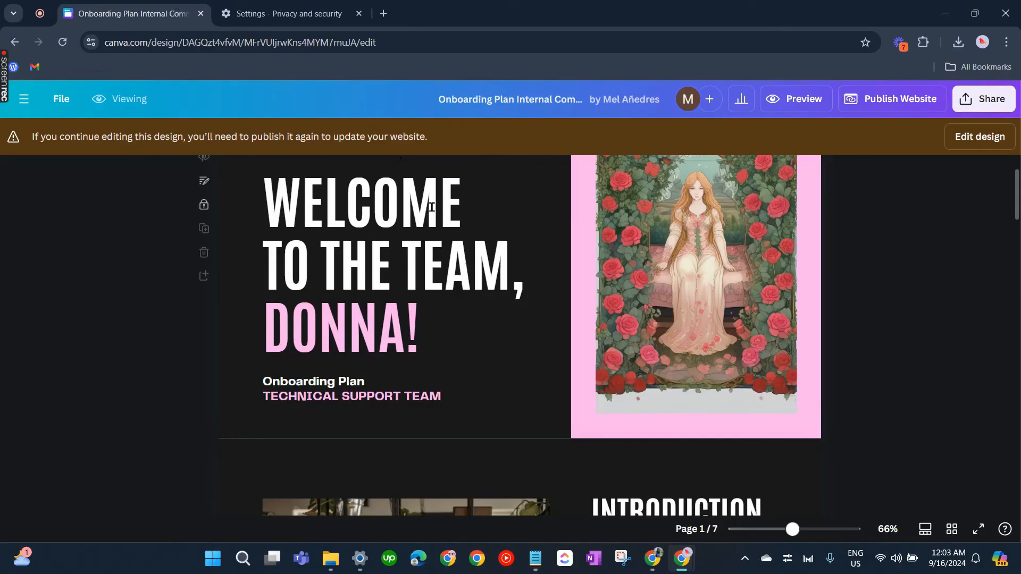
{"action": "scroll", "scroll_direction": "up", "scroll_amount": 3}
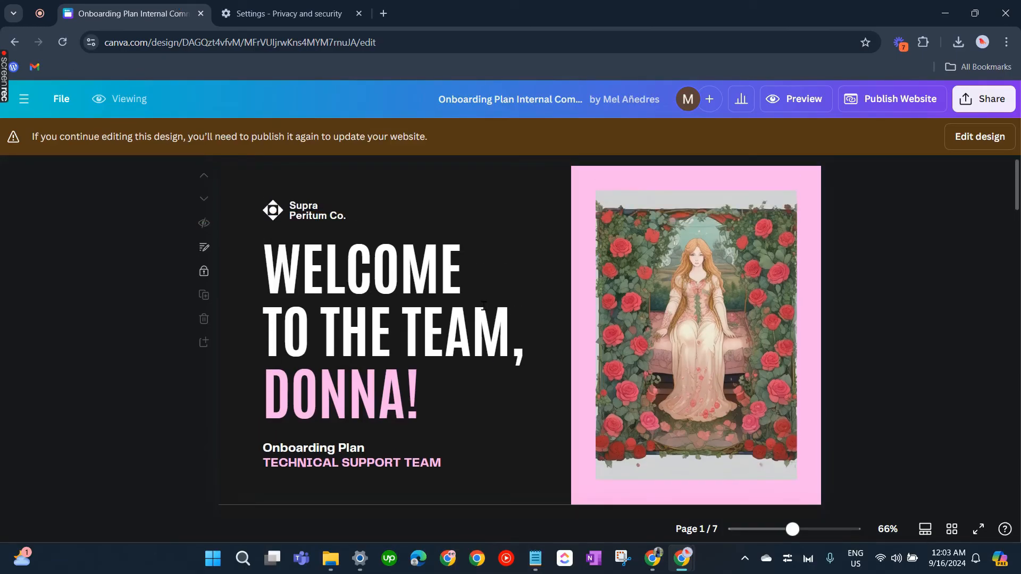